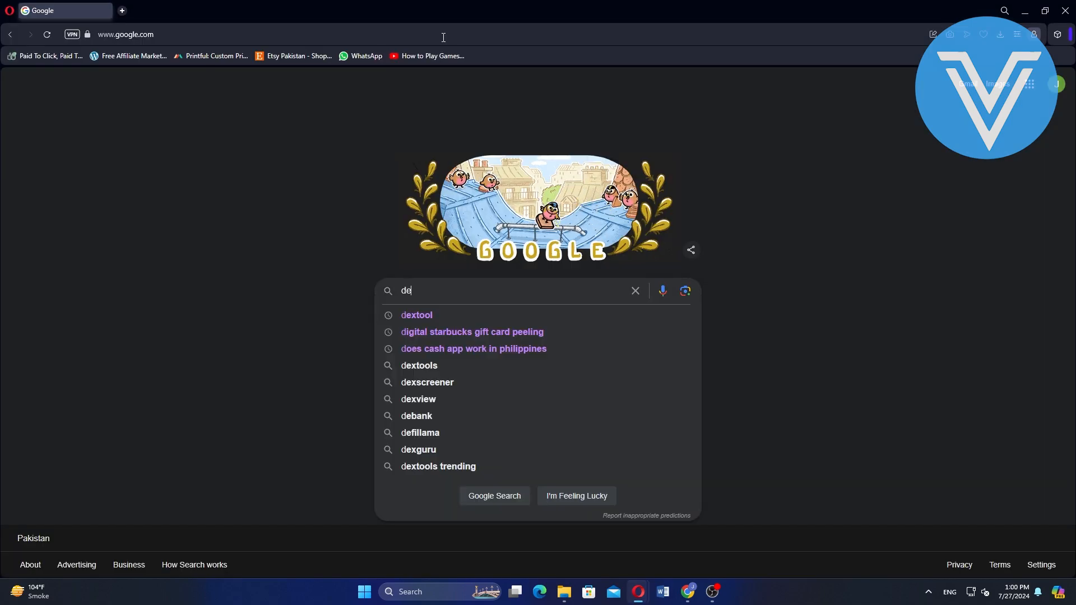
Search Google for dextool via the suggested query
click(417, 315)
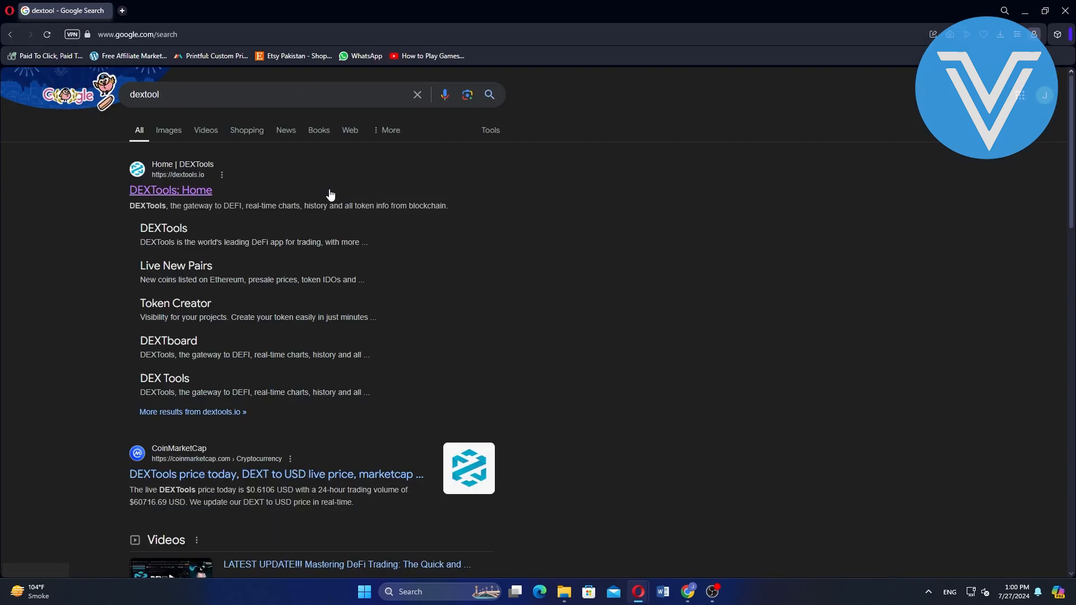
mouse_move(195, 191)
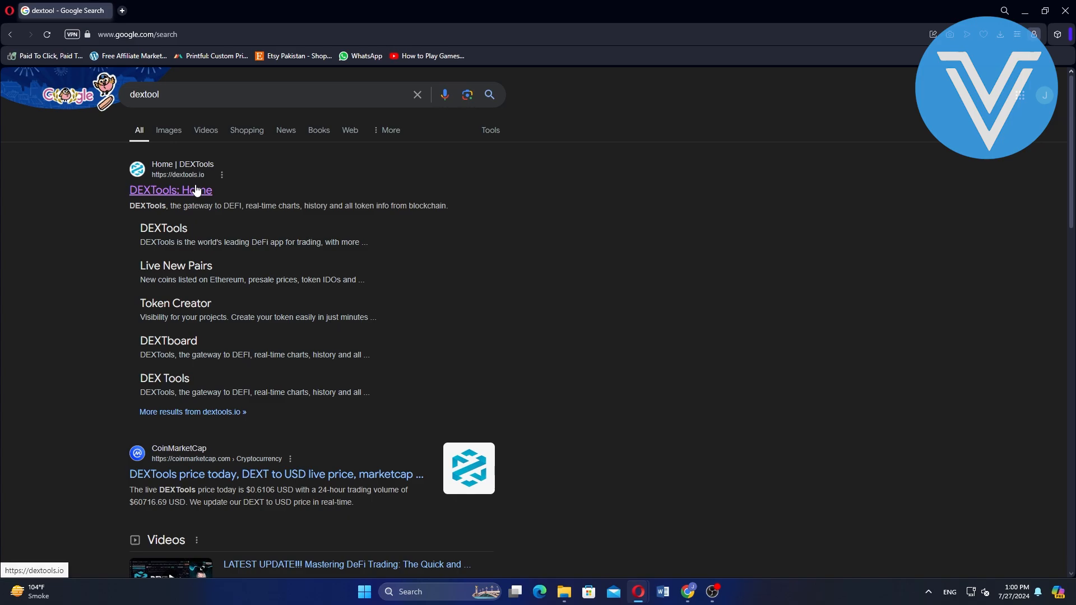
Go to the DEXTools home page from the first search result
click(170, 191)
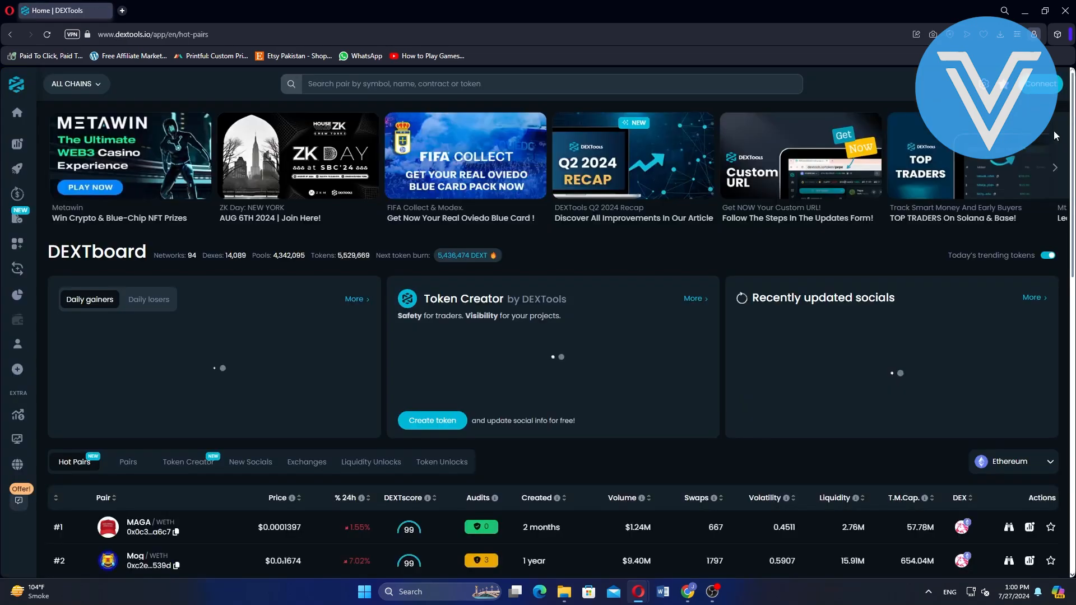
mouse_move(1057, 135)
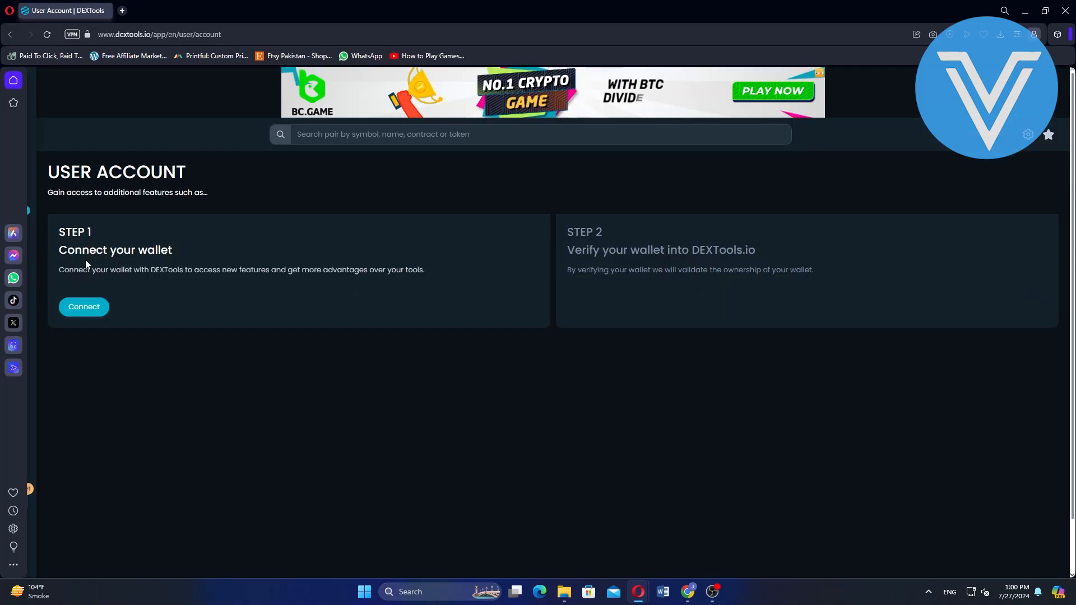
Start Connect Wallet, search 'phanto' in the full wallet list and choose Phantom
click(83, 307)
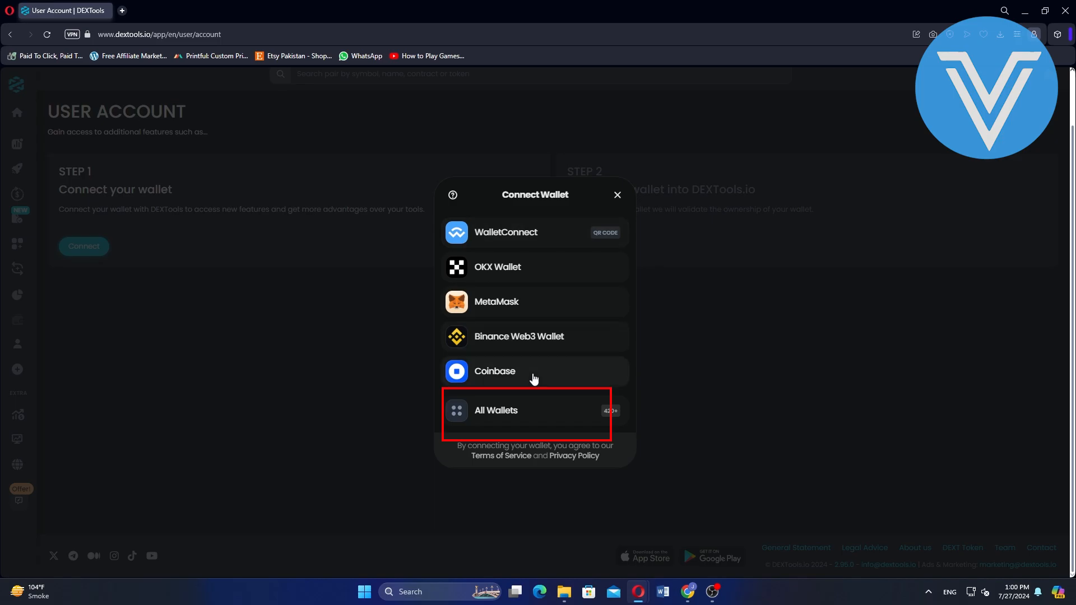
mouse_move(486, 381)
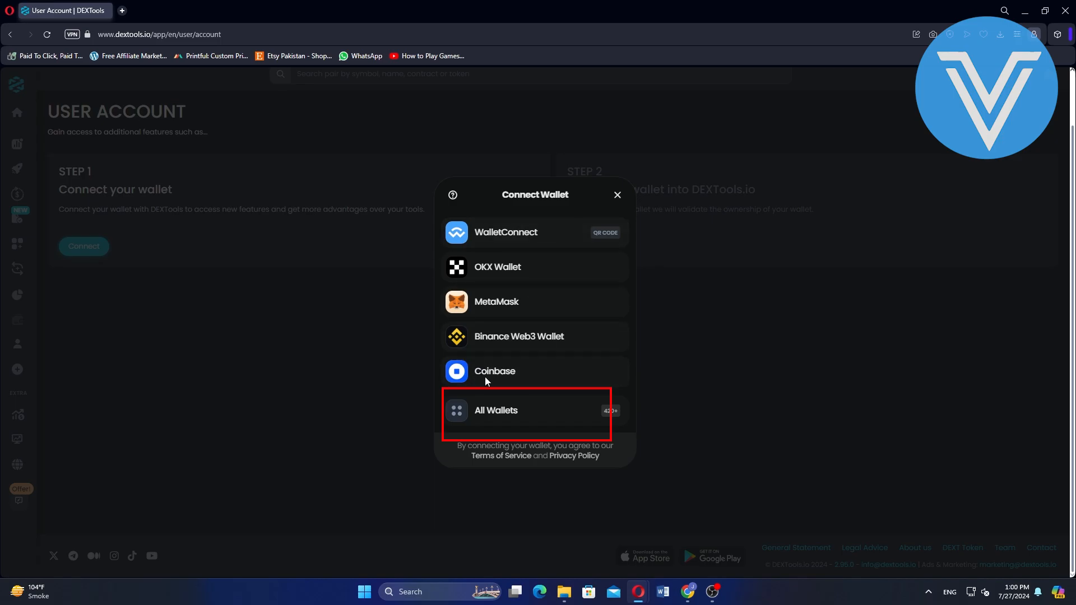
click(496, 410)
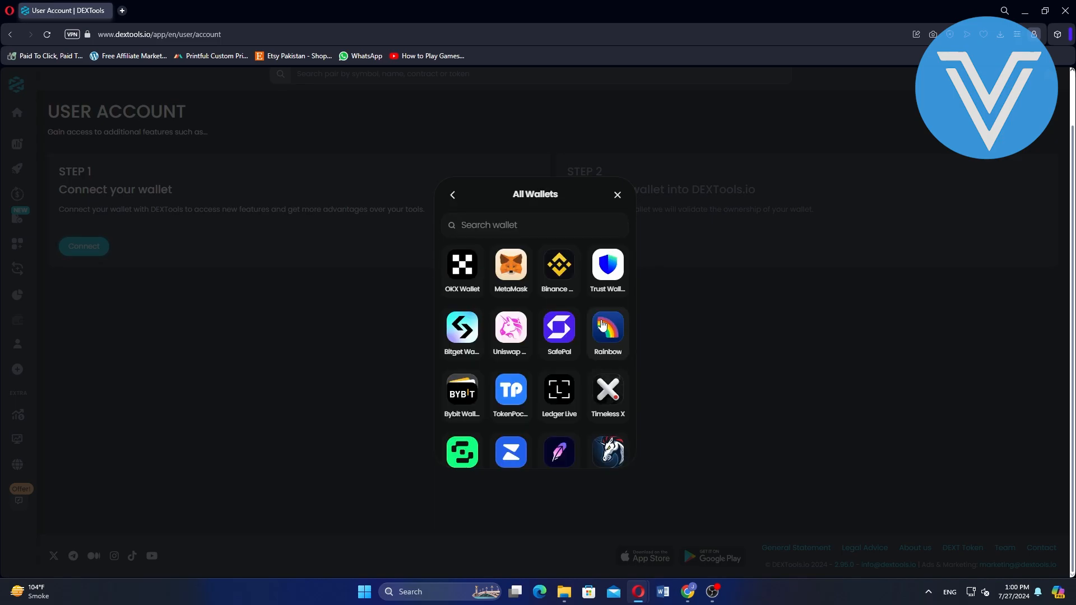
text(phanto)
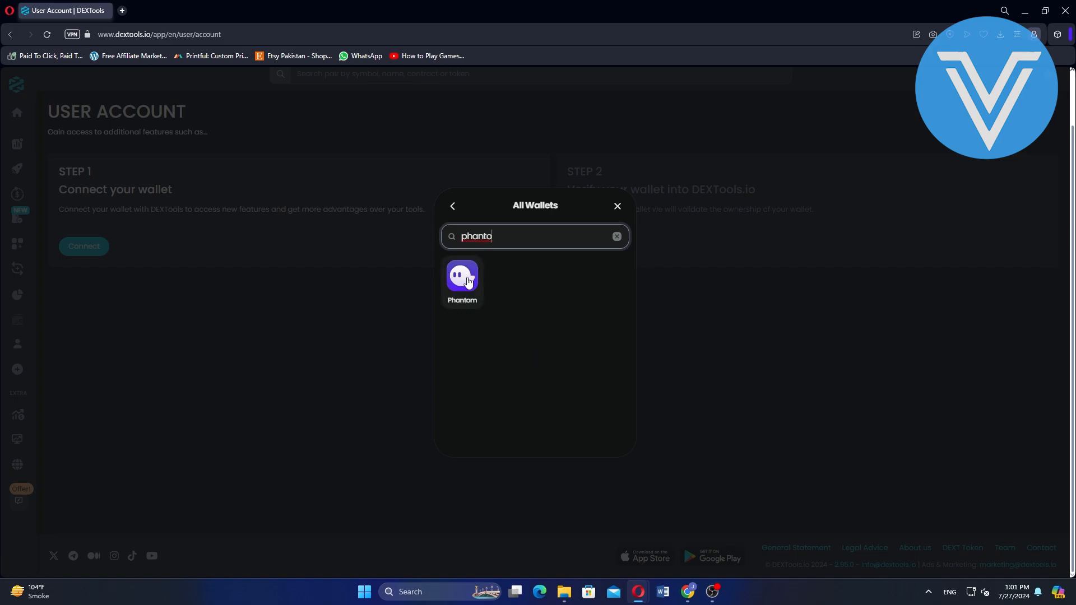
click(461, 281)
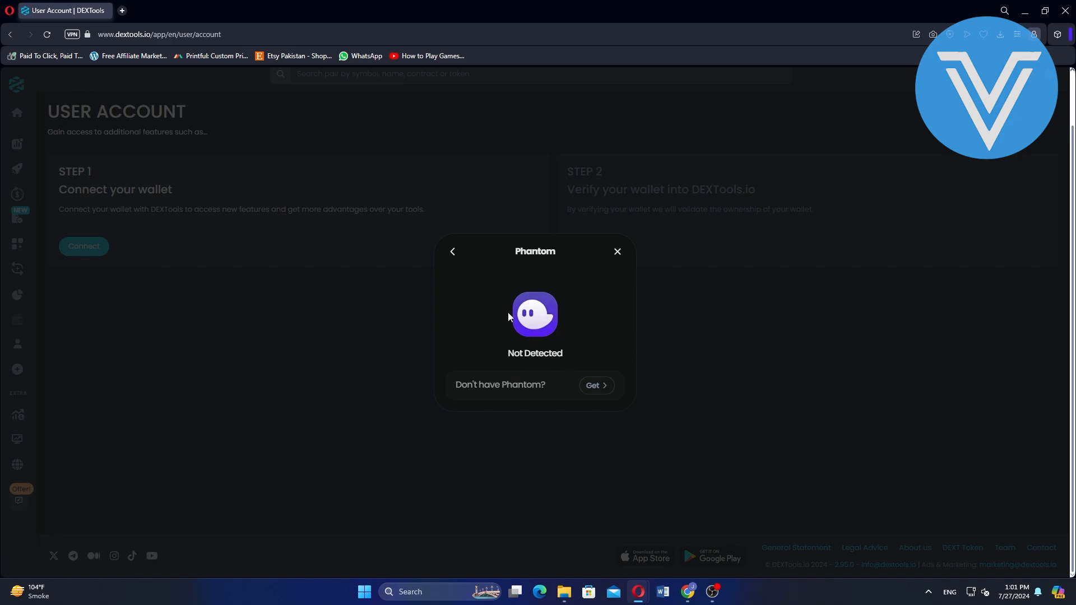
mouse_move(616, 251)
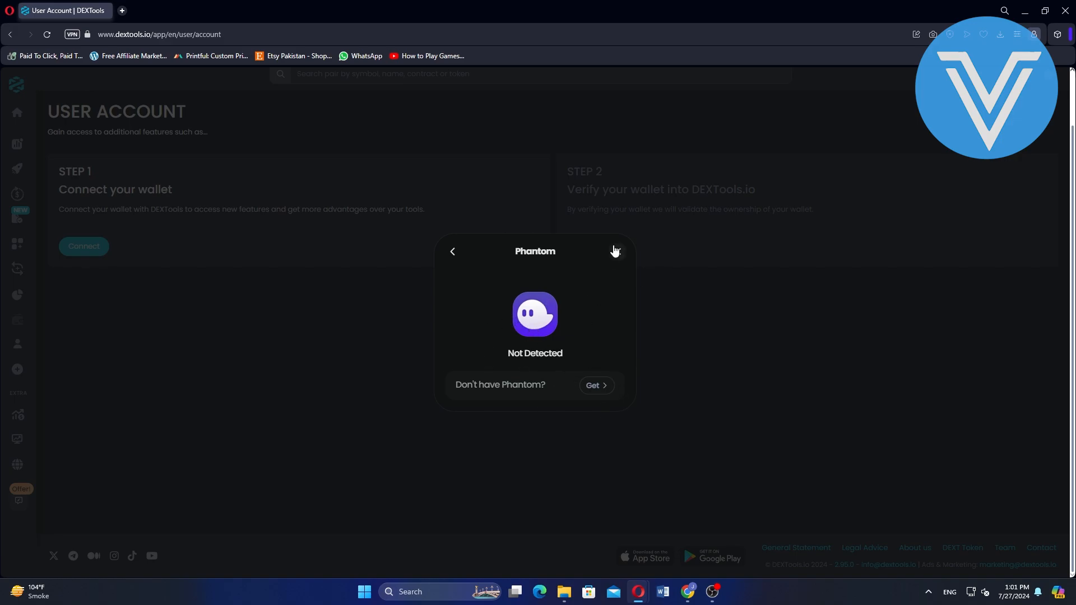